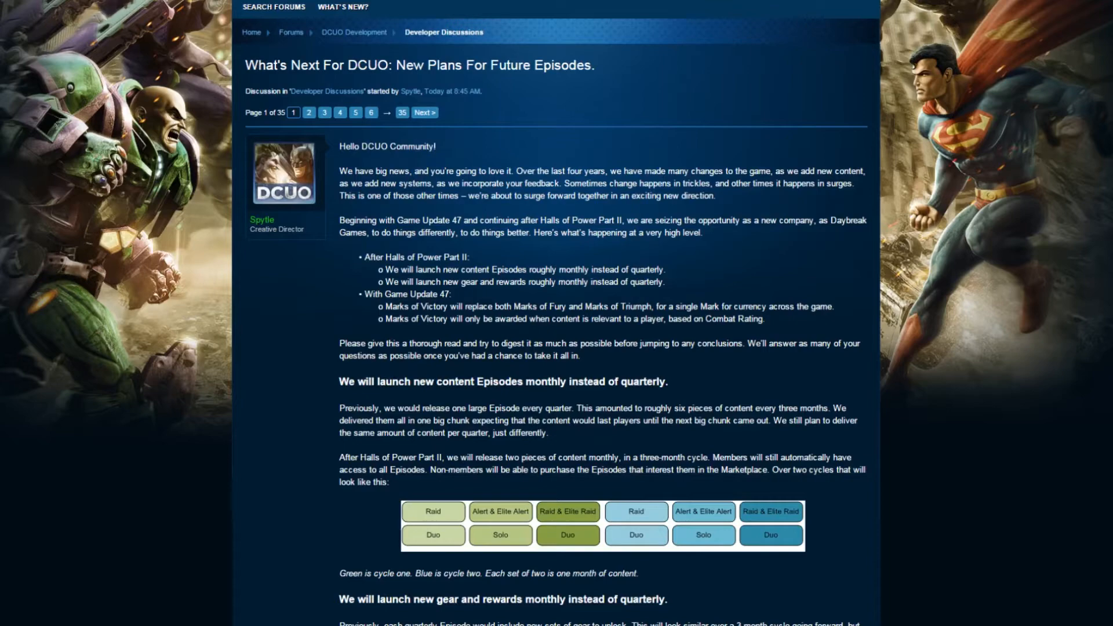
{"action": "mouse_move", "coordinate": [179, 232]}
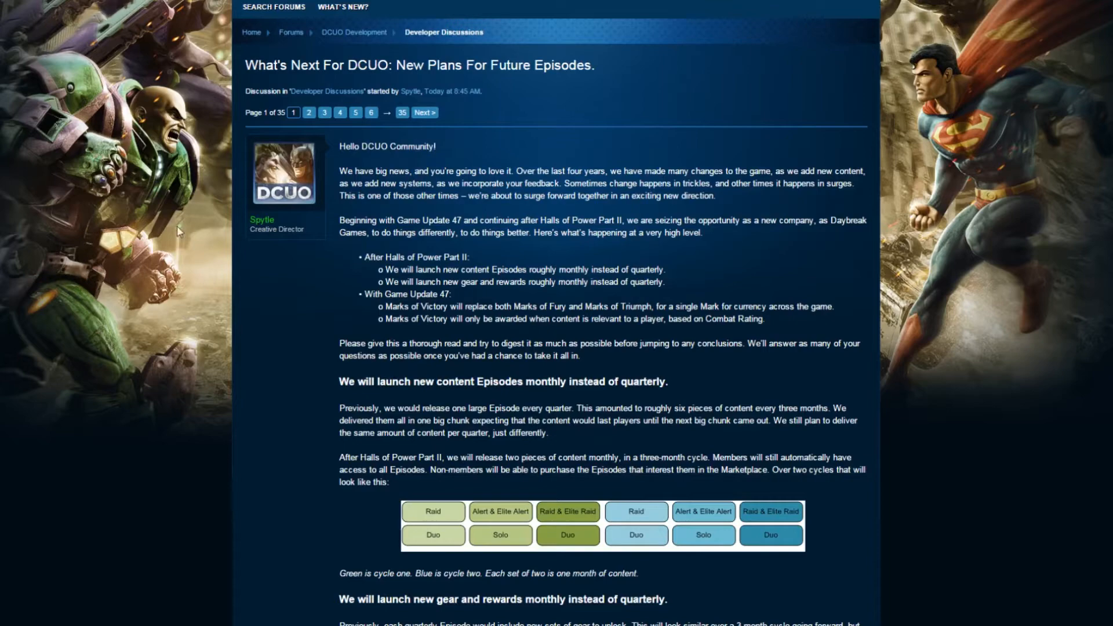
{"action": "scroll", "scroll_direction": "down", "scroll_amount": 3}
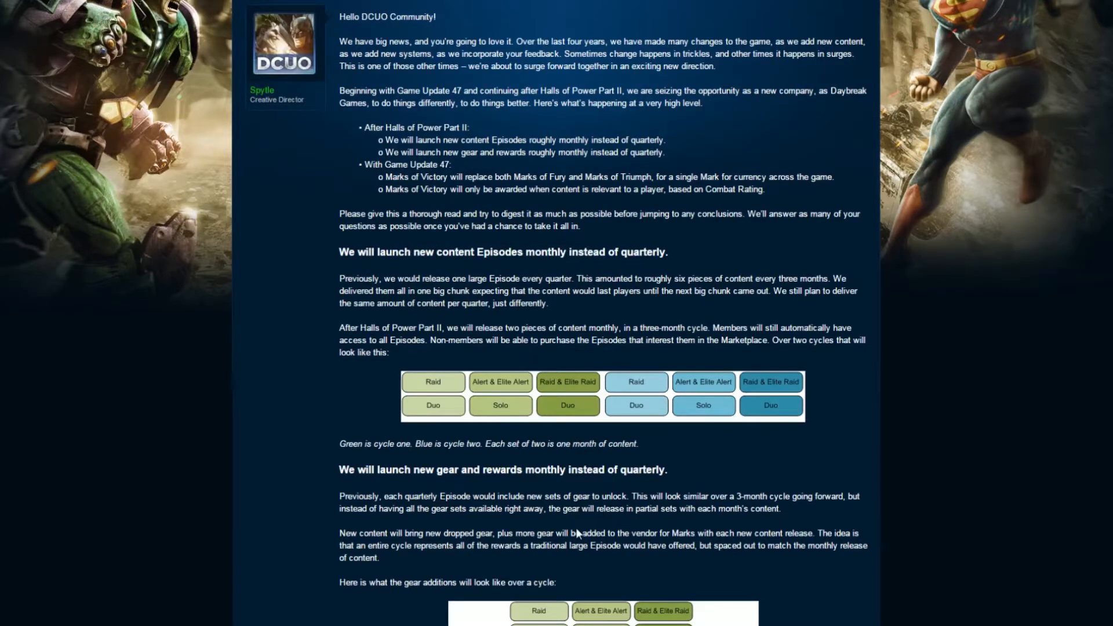
{"action": "mouse_move", "coordinate": [586, 435]}
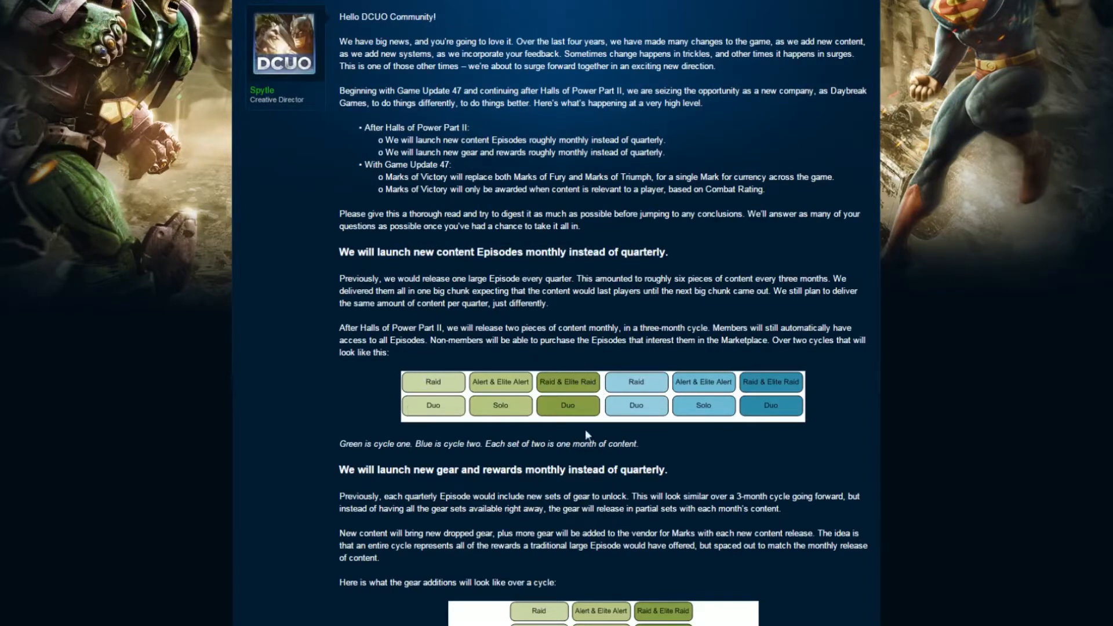
{"action": "mouse_move", "coordinate": [645, 377]}
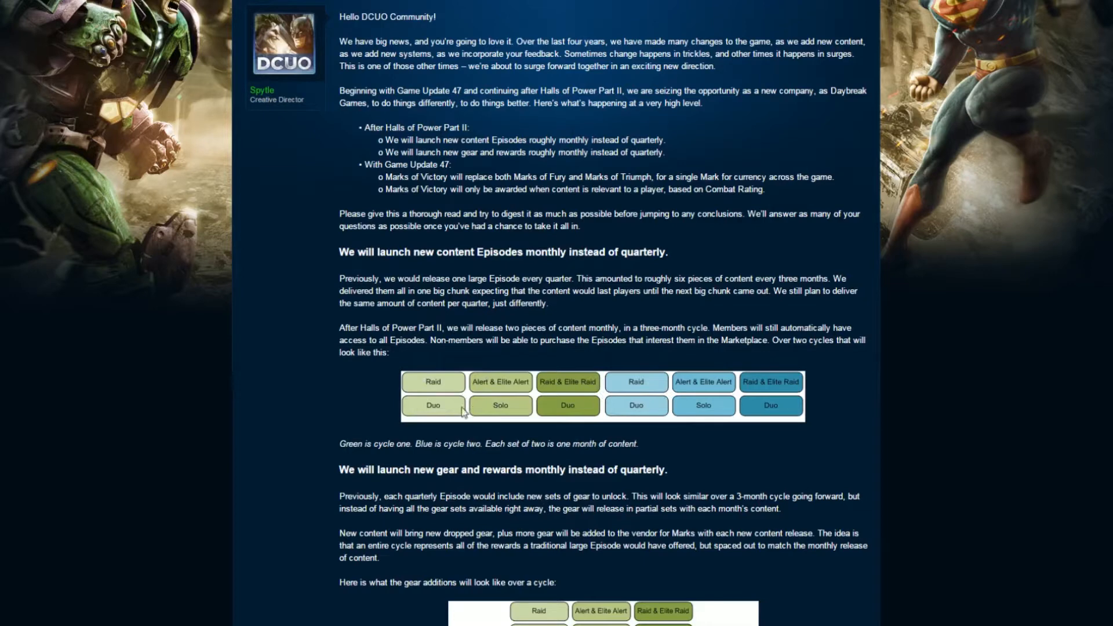
{"action": "mouse_move", "coordinate": [474, 387]}
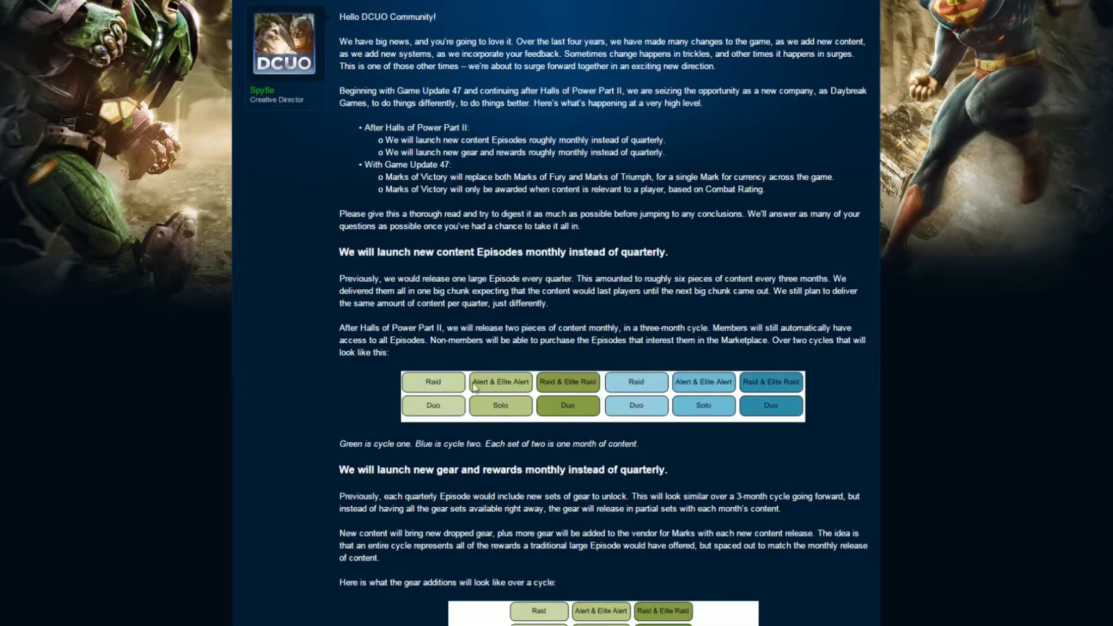
{"action": "mouse_move", "coordinate": [495, 400]}
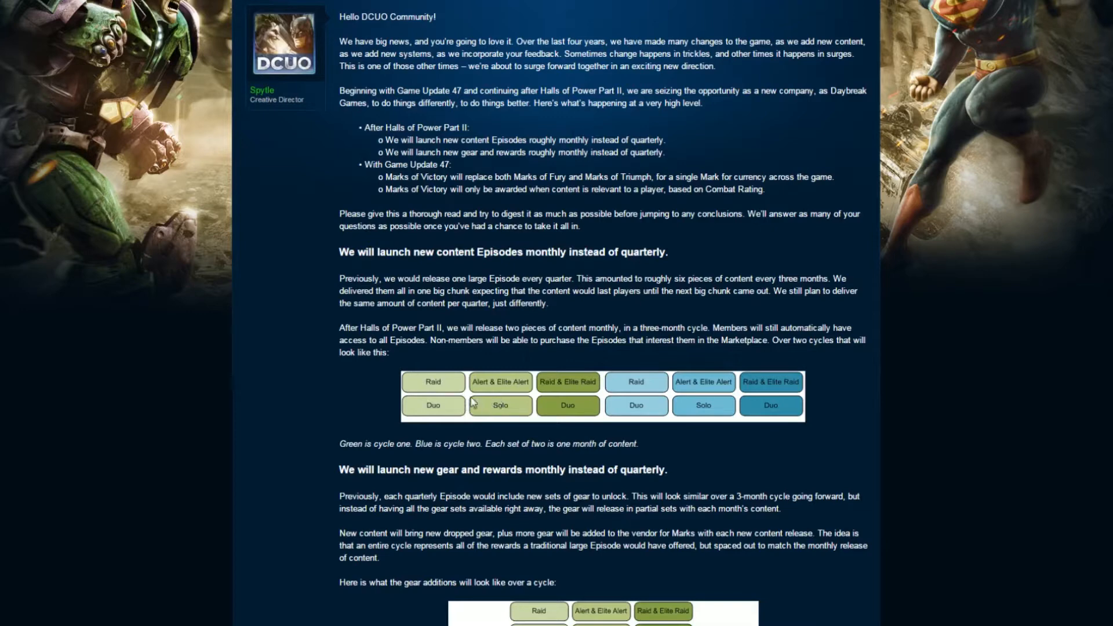
{"action": "mouse_move", "coordinate": [444, 406]}
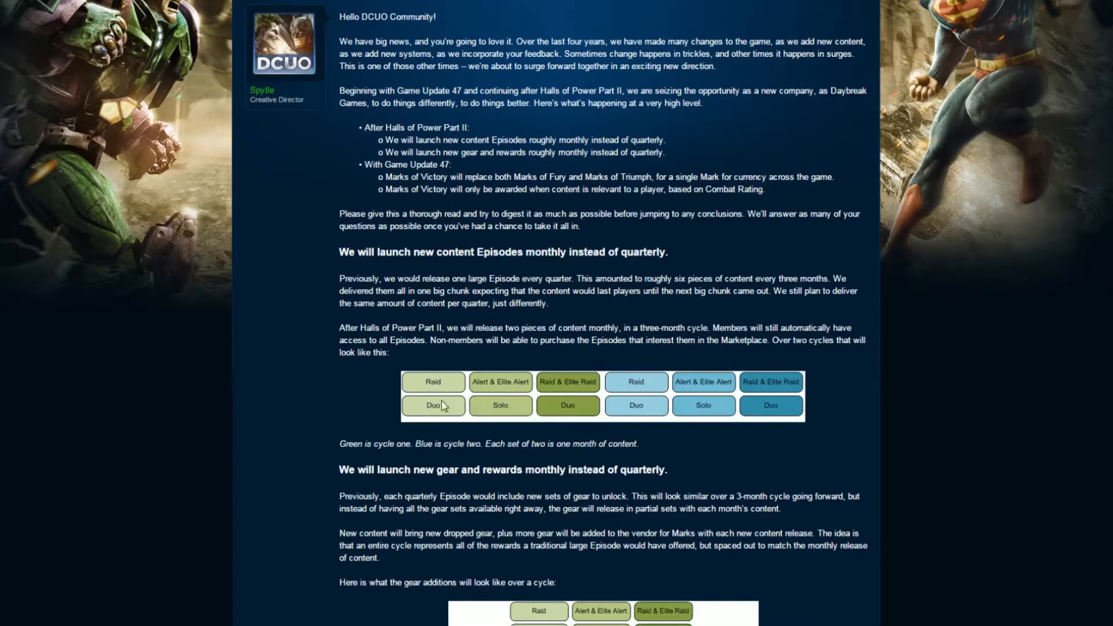
{"action": "mouse_move", "coordinate": [346, 483]}
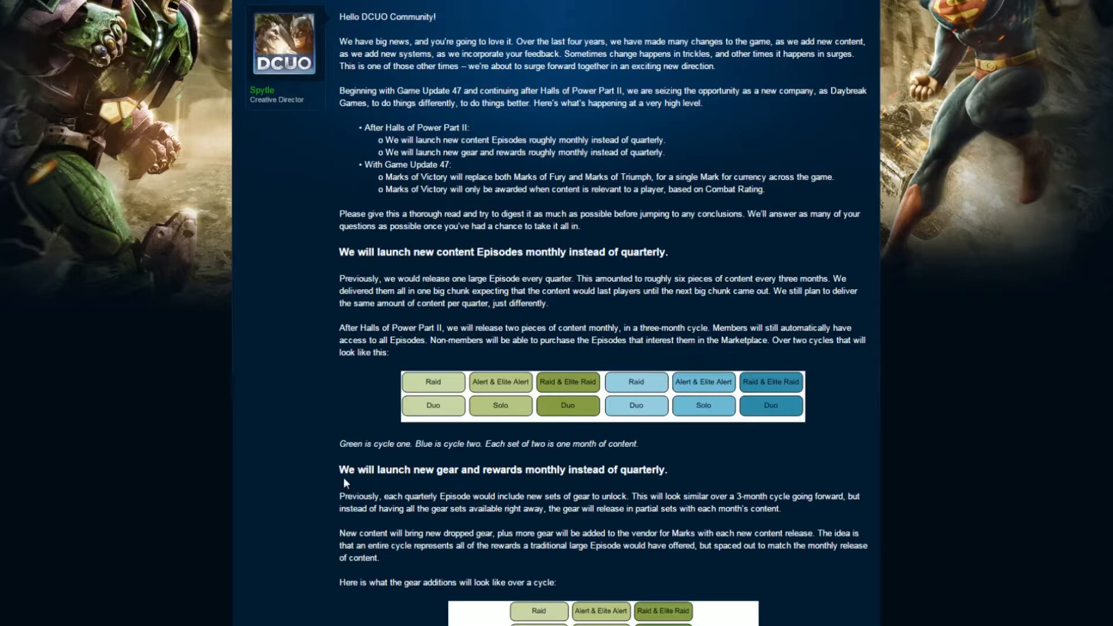
{"action": "mouse_move", "coordinate": [347, 482]}
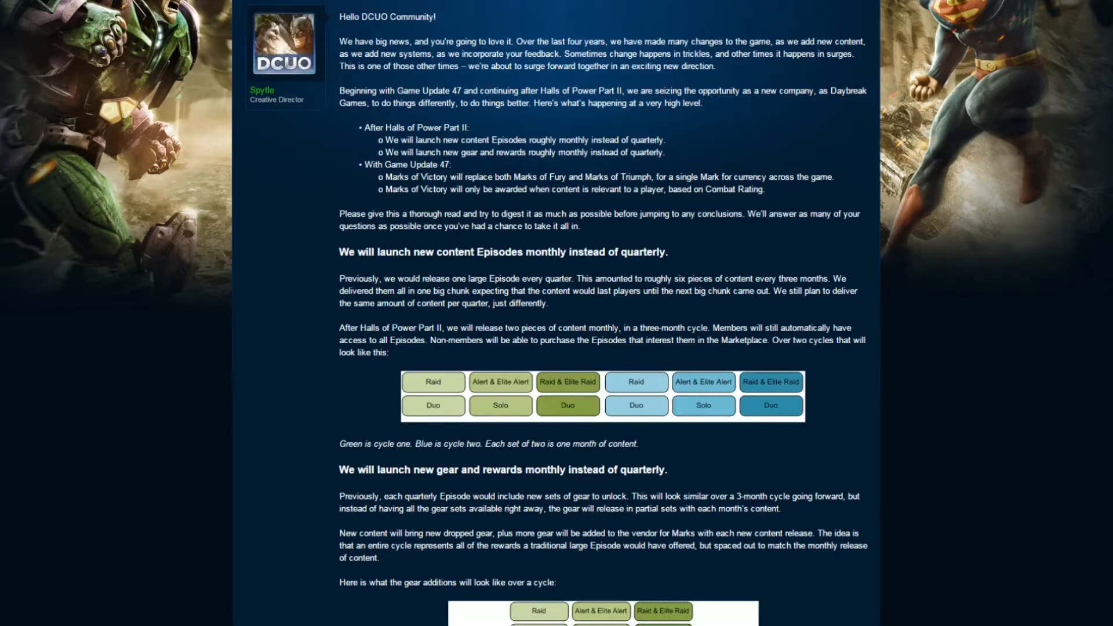
{"action": "scroll", "scroll_direction": "down", "scroll_amount": 3}
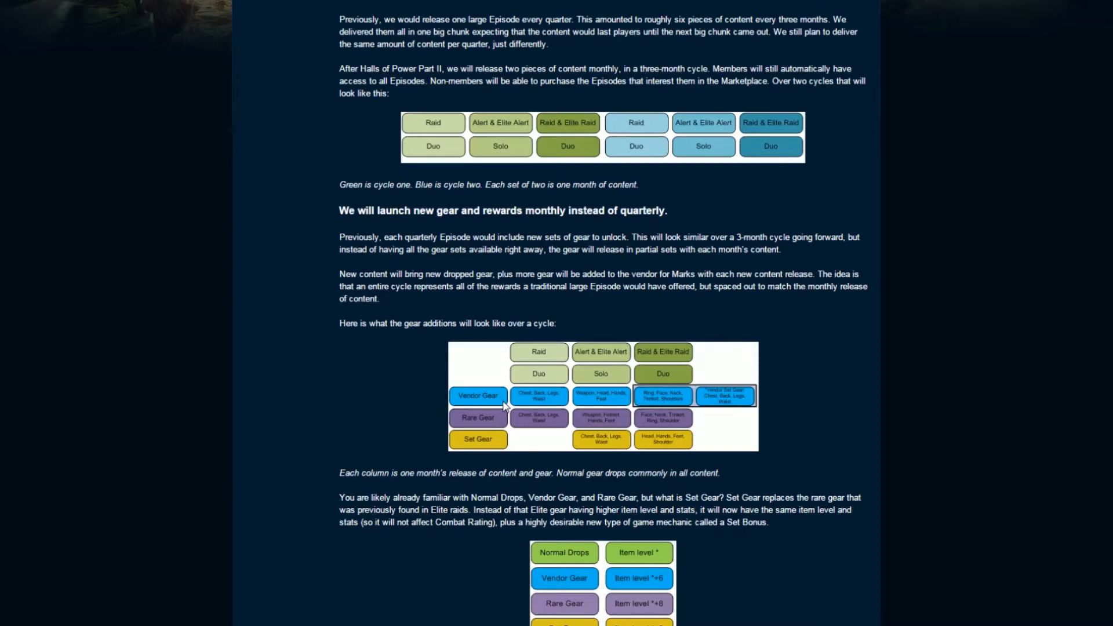
{"action": "mouse_move", "coordinate": [542, 411]}
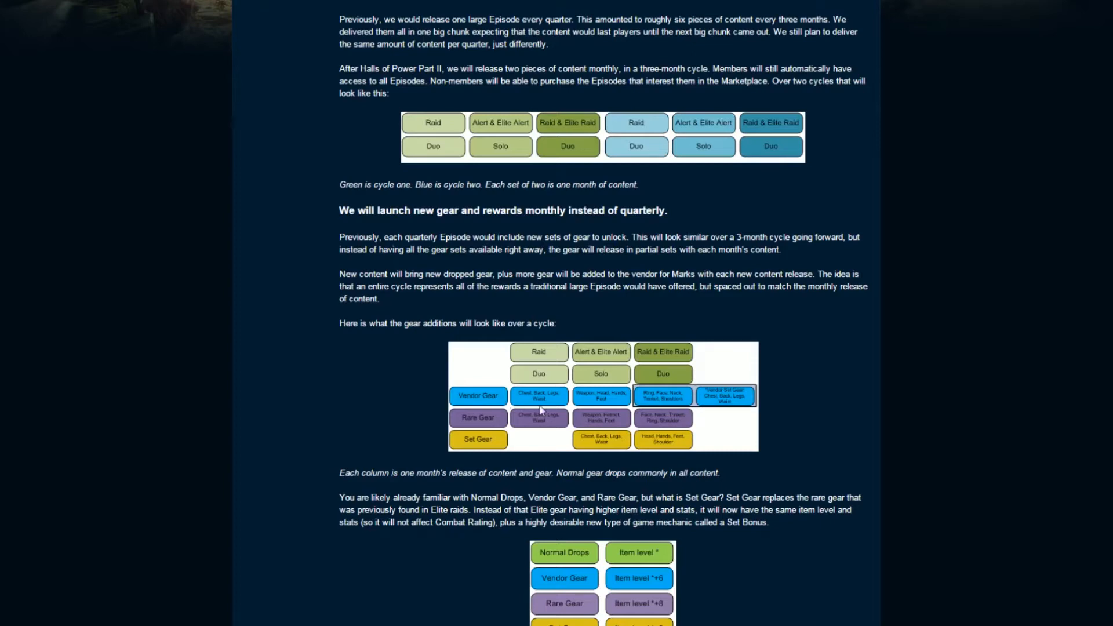
{"action": "mouse_move", "coordinate": [543, 429]}
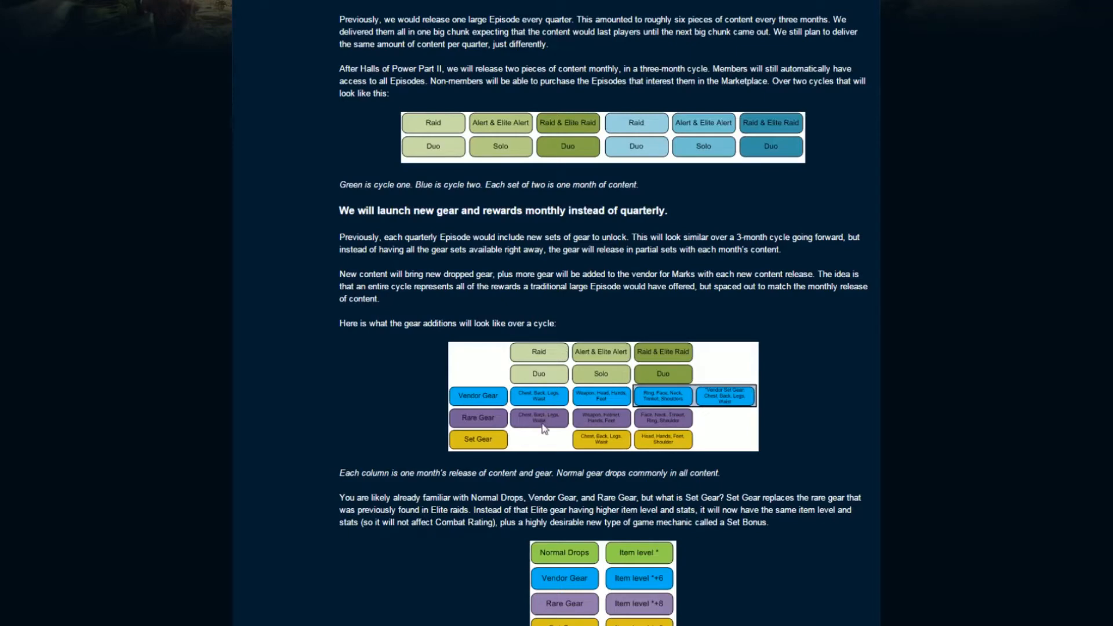
{"action": "mouse_move", "coordinate": [584, 422]}
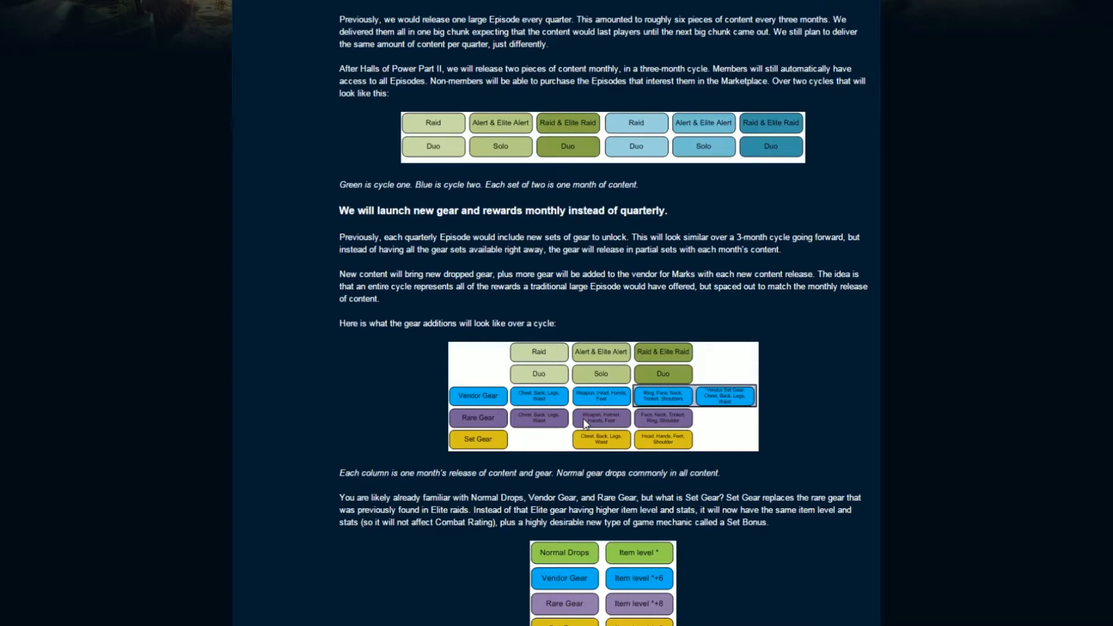
{"action": "scroll", "scroll_direction": "down", "scroll_amount": 3}
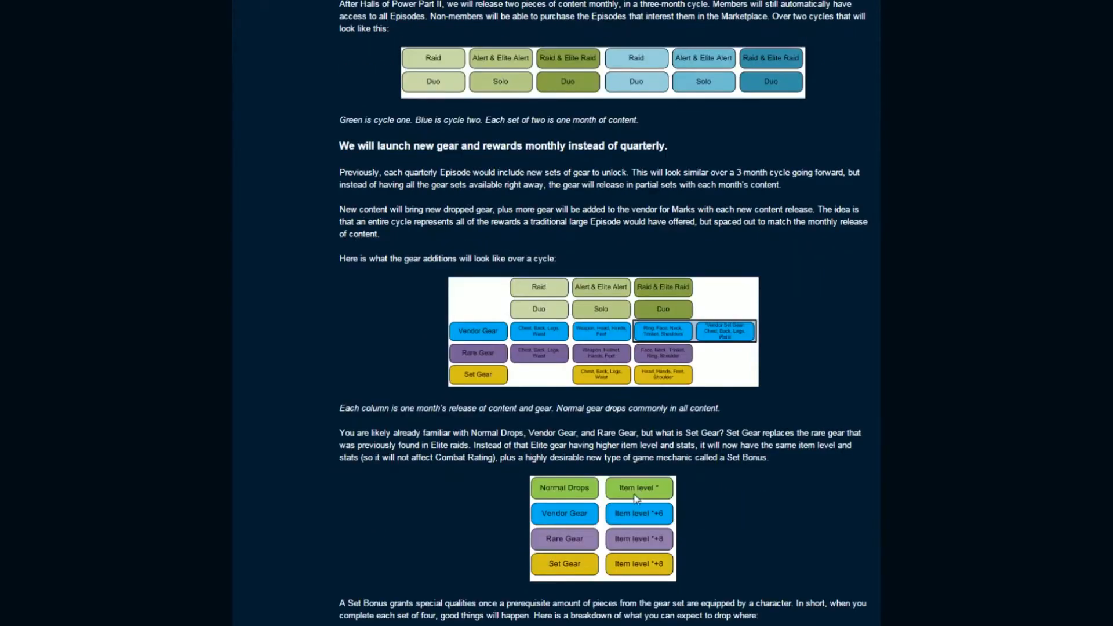
{"action": "scroll", "scroll_direction": "down", "scroll_amount": 3}
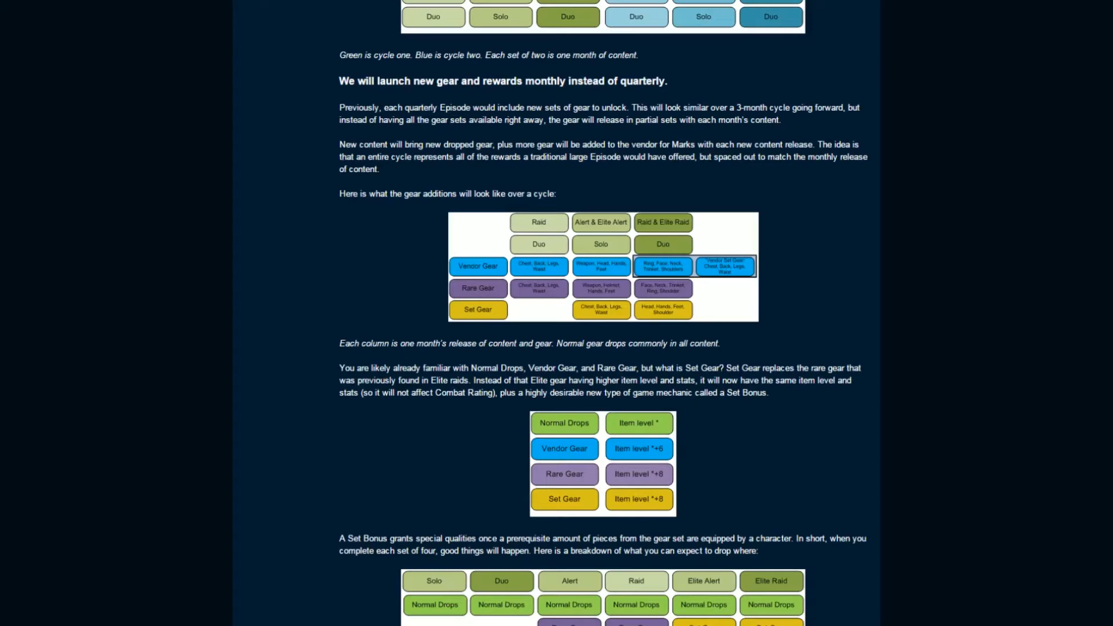
{"action": "mouse_move", "coordinate": [708, 514]}
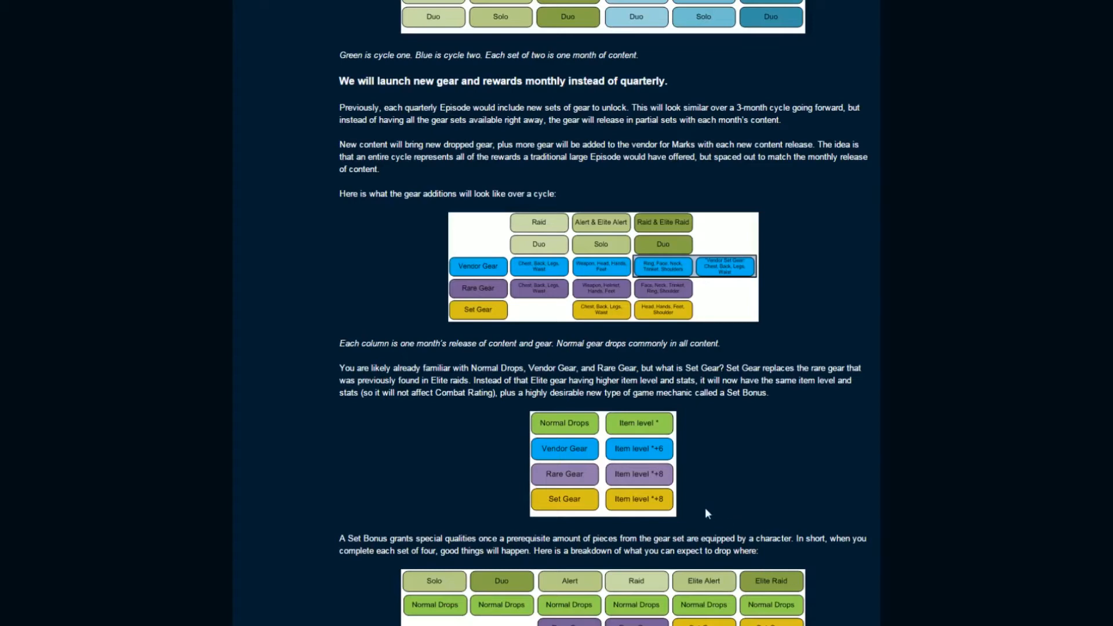
{"action": "mouse_move", "coordinate": [701, 521]}
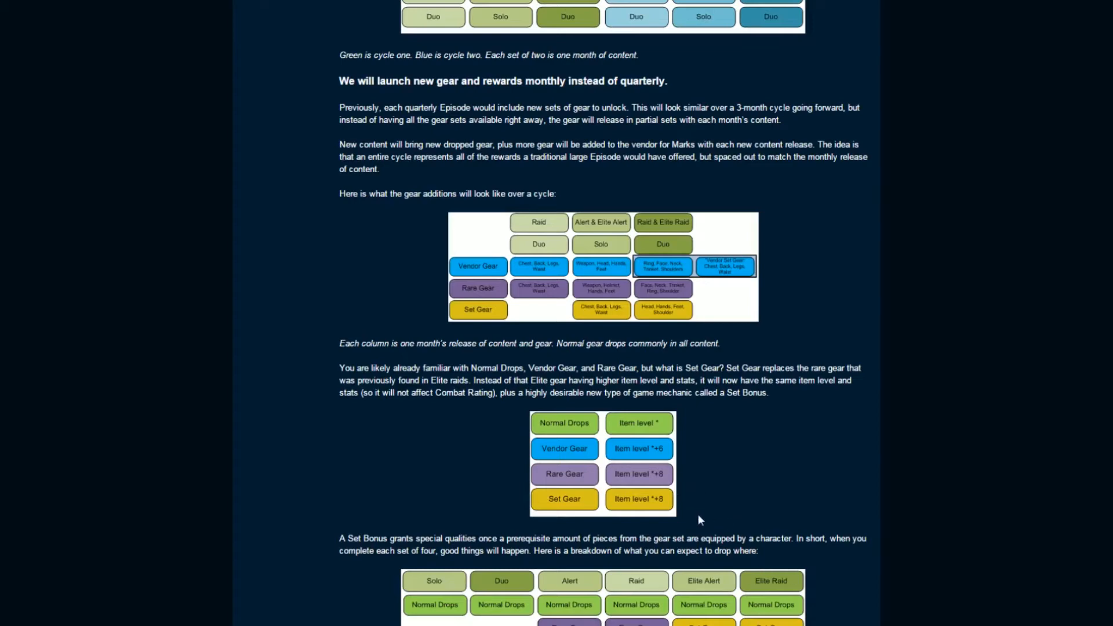
{"action": "scroll", "scroll_direction": "down", "scroll_amount": 3}
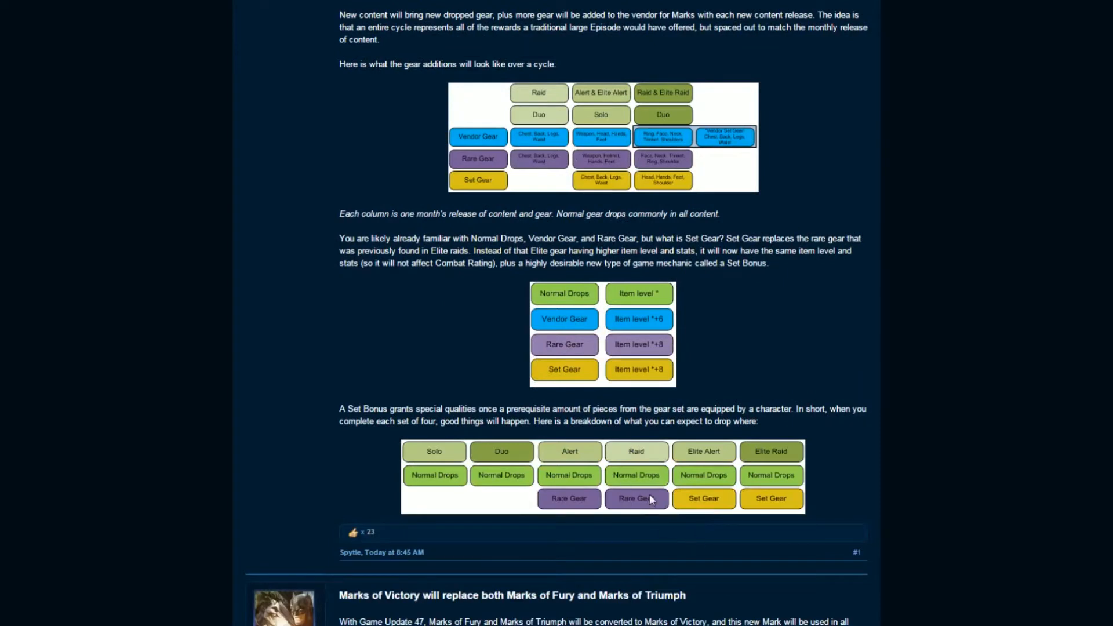
{"action": "mouse_move", "coordinate": [703, 502]}
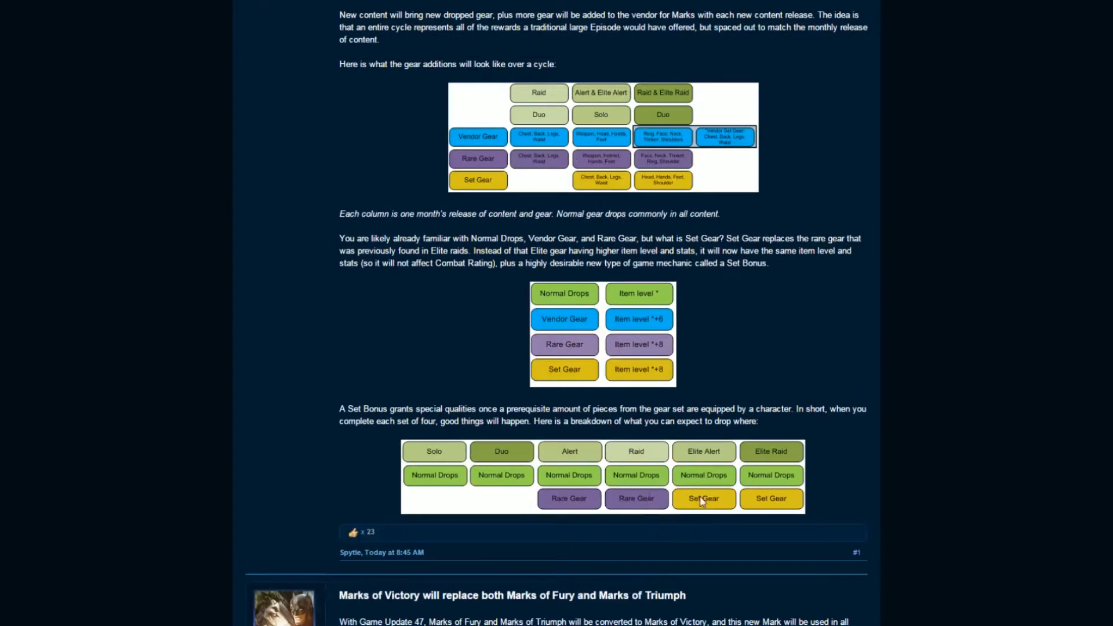
{"action": "mouse_move", "coordinate": [693, 499]}
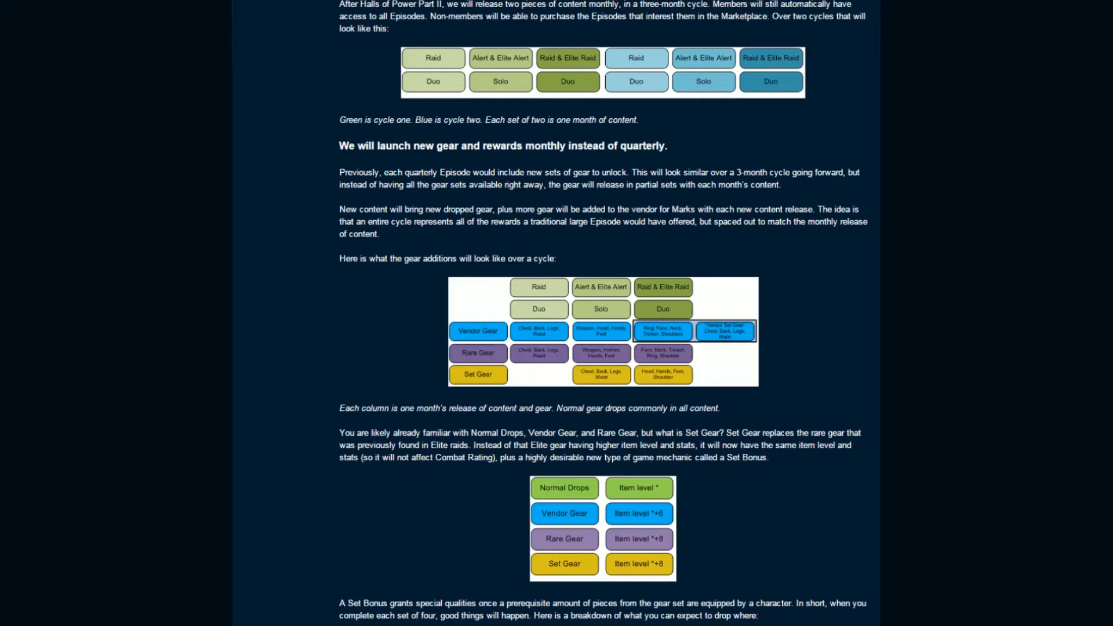
{"action": "scroll", "scroll_direction": "down", "scroll_amount": 3}
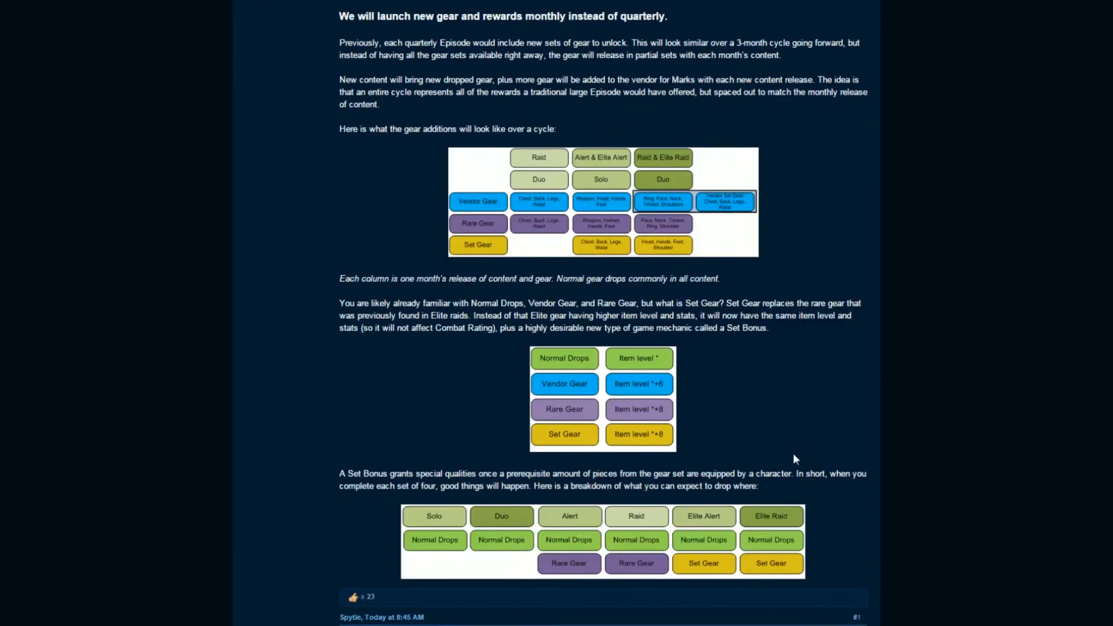
{"action": "scroll", "scroll_direction": "down", "scroll_amount": 3}
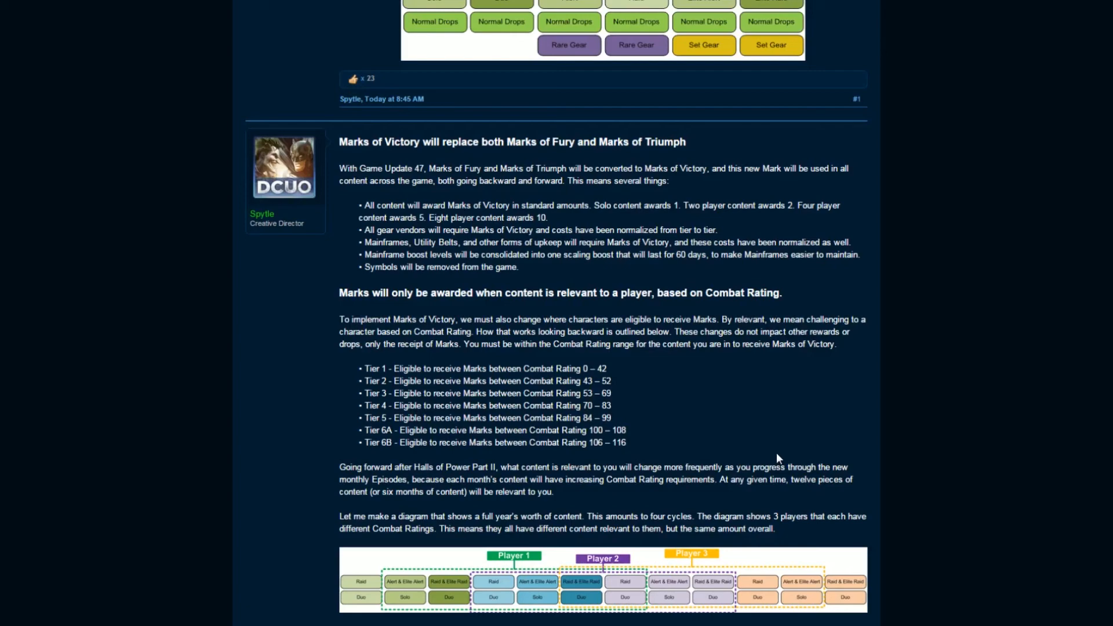
{"action": "scroll", "scroll_direction": "down", "scroll_amount": 3}
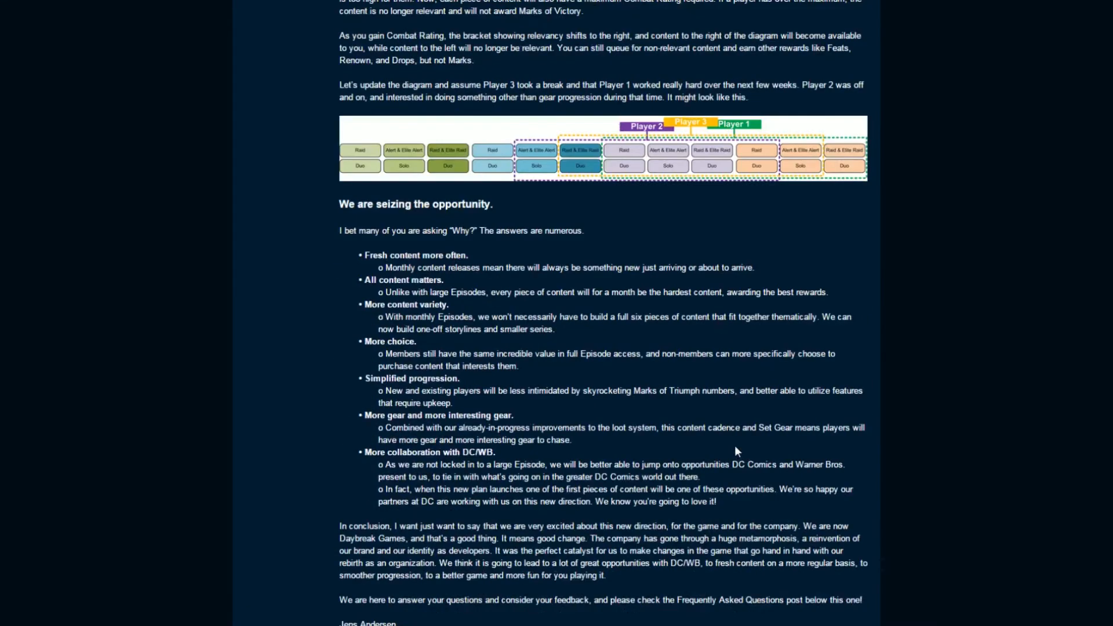
{"action": "scroll", "scroll_direction": "up", "scroll_amount": 3}
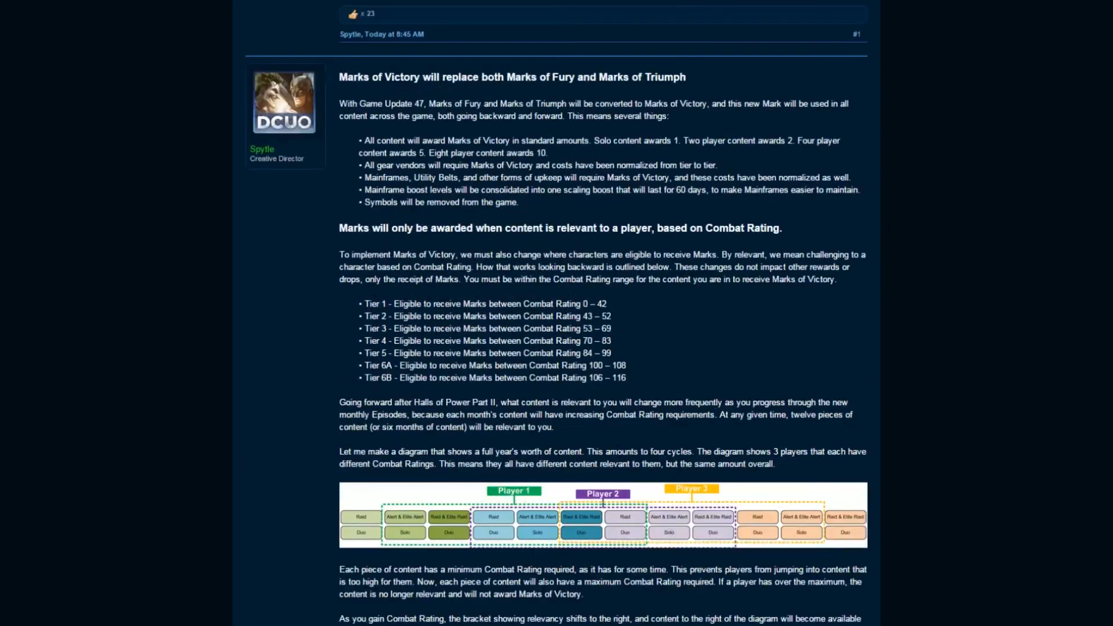
{"action": "scroll", "scroll_direction": "up", "scroll_amount": 3}
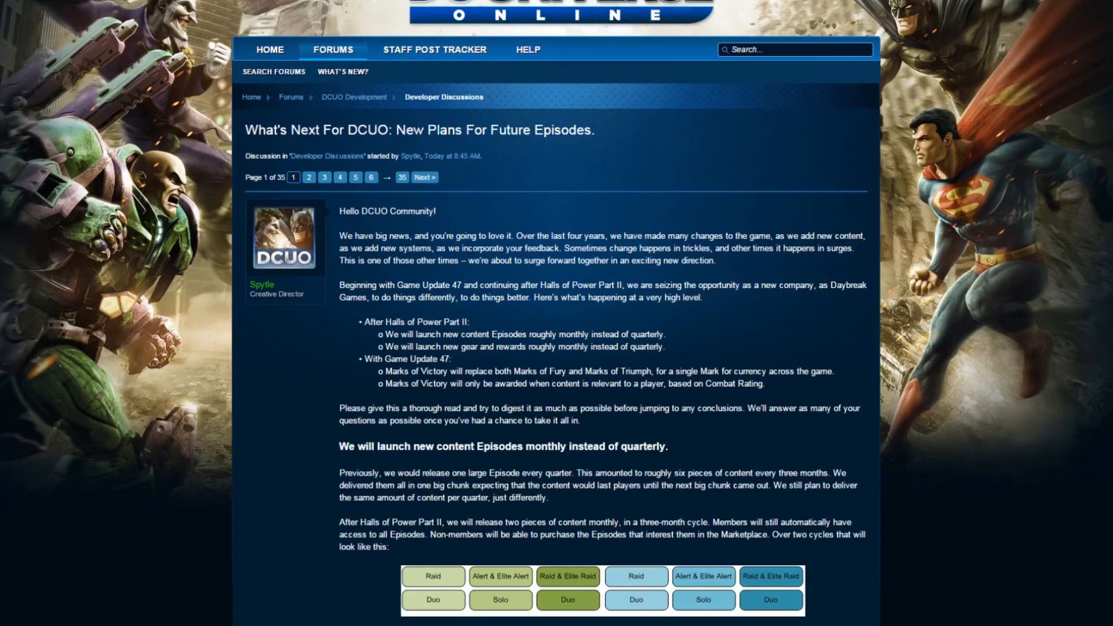
{"action": "scroll", "scroll_direction": "down", "scroll_amount": 3}
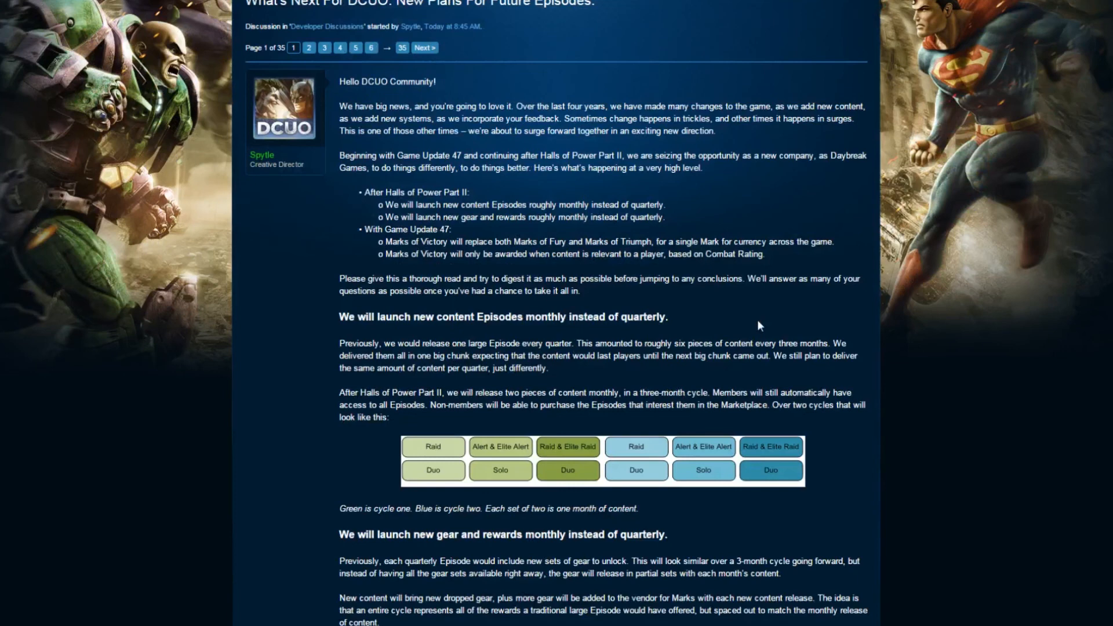